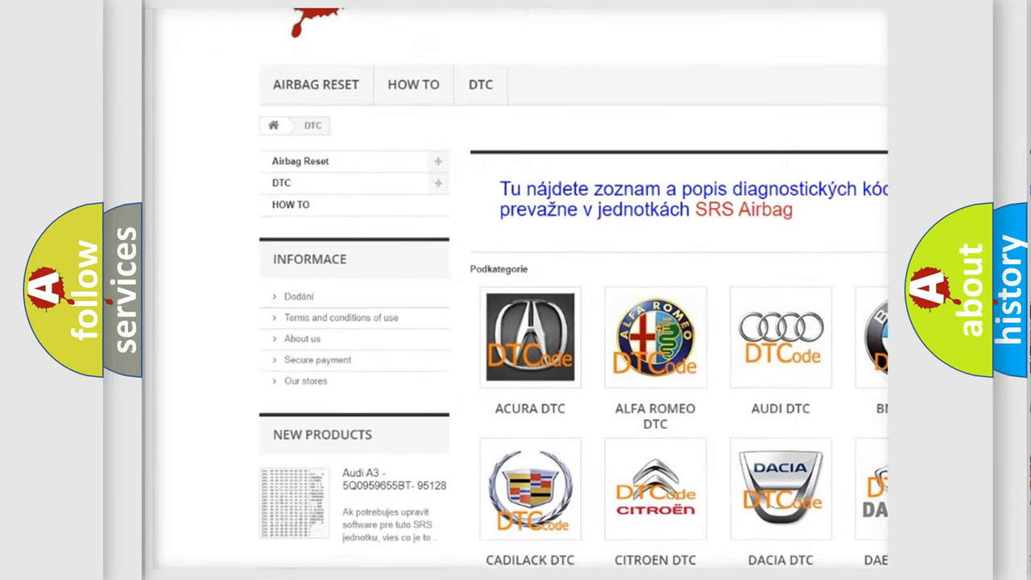
scroll("down", 3)
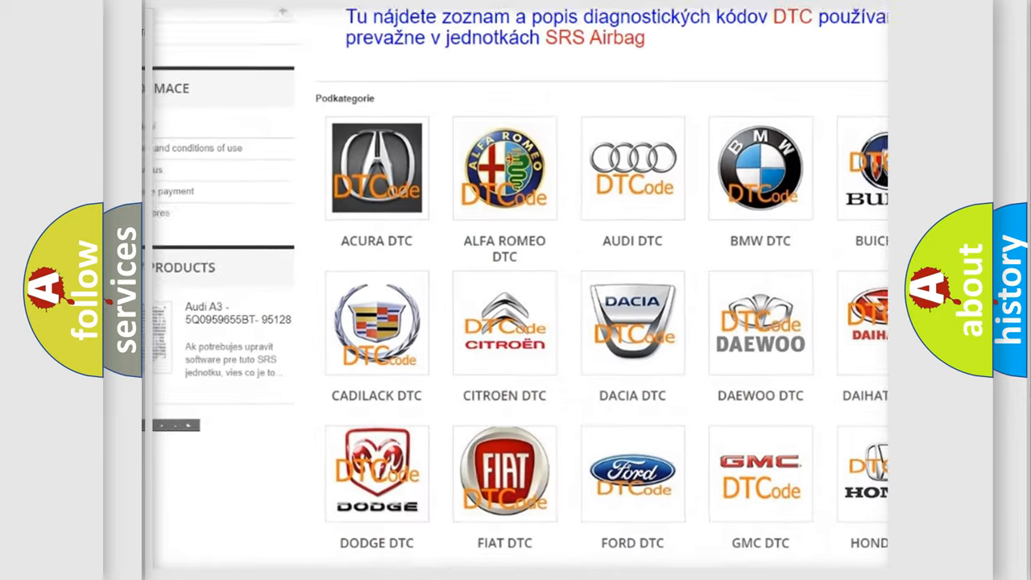
scroll("down", 3)
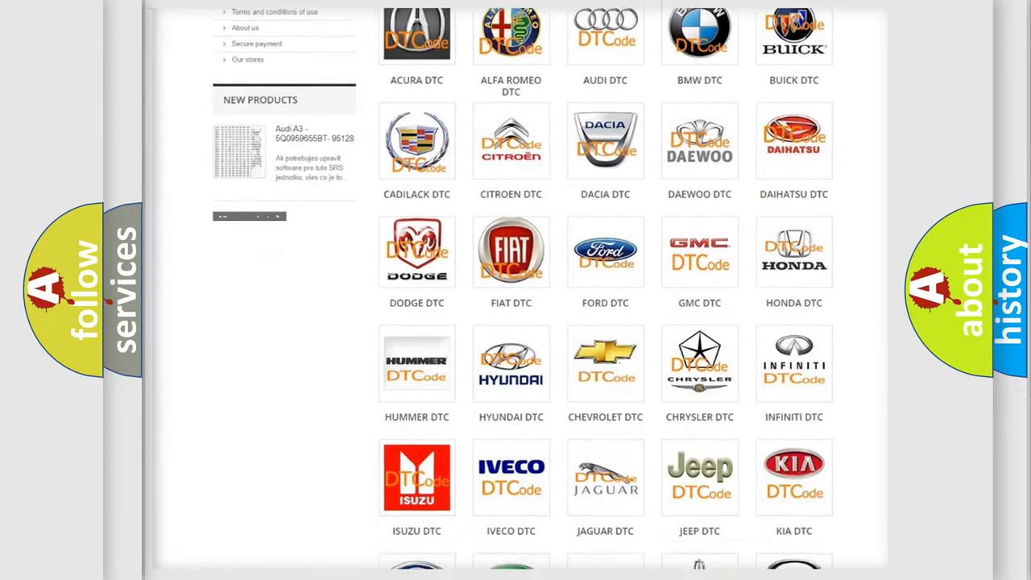
scroll("down", 3)
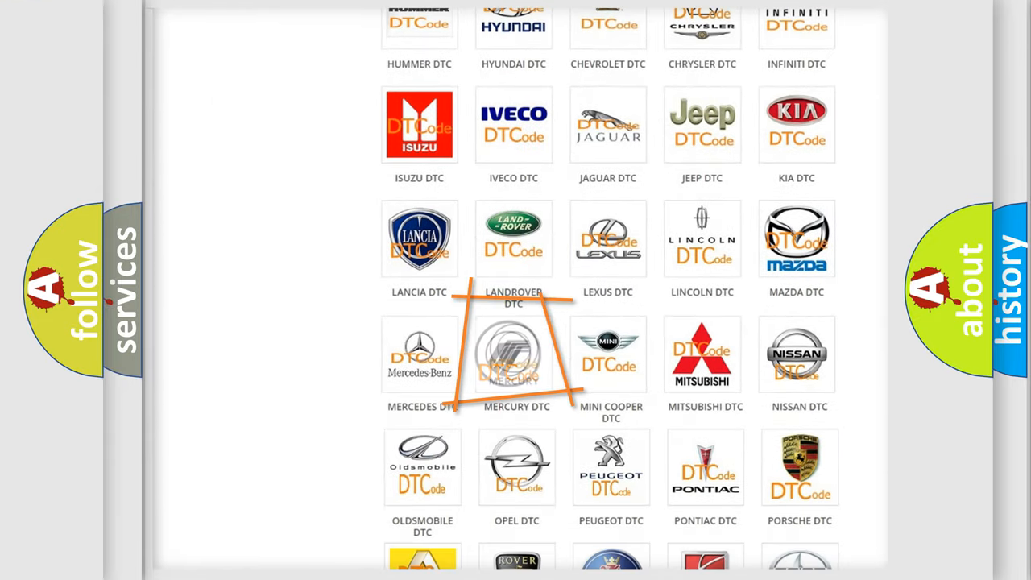